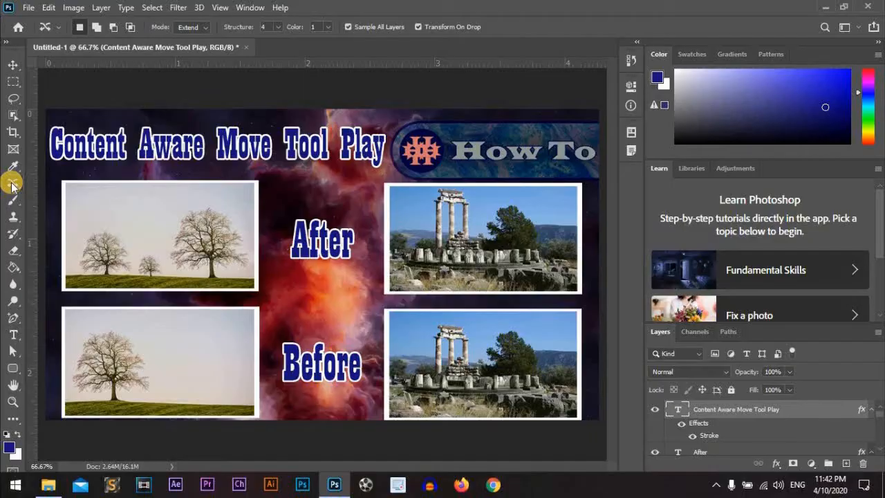
# Choose the Content-Aware Move Tool from the retouching tools flyout.
pyautogui.click(12, 182)
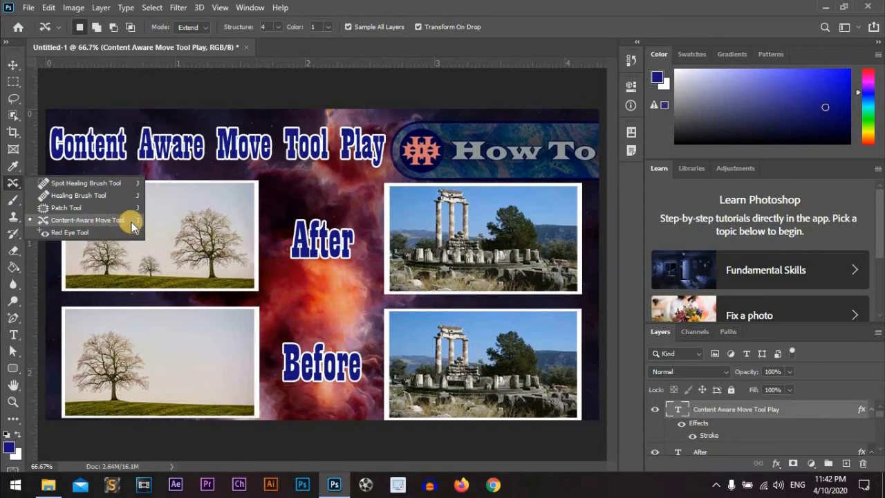
pyautogui.click(334, 484)
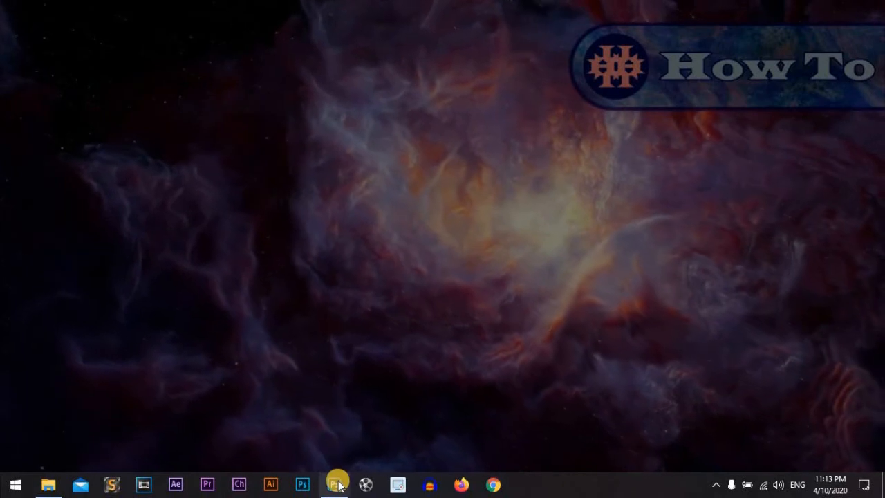
# Open Tree.jpg from the Pictures folder in File Explorer.
pyautogui.click(334, 484)
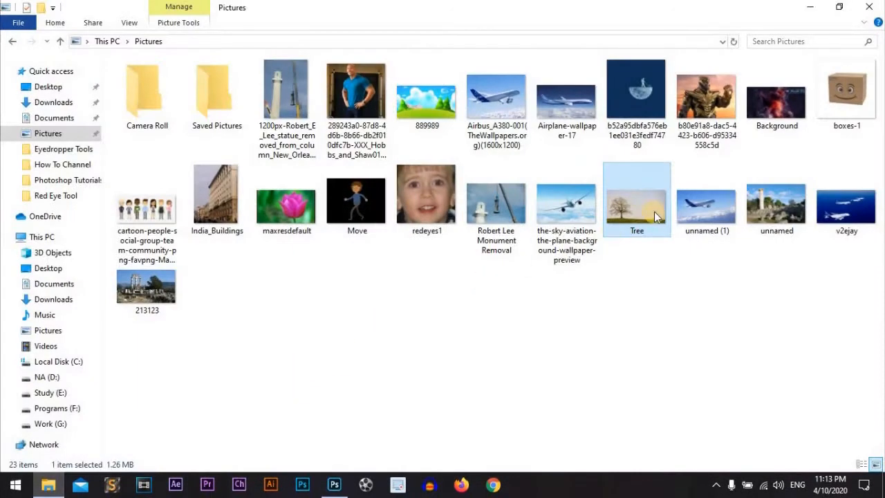
pyautogui.click(335, 484)
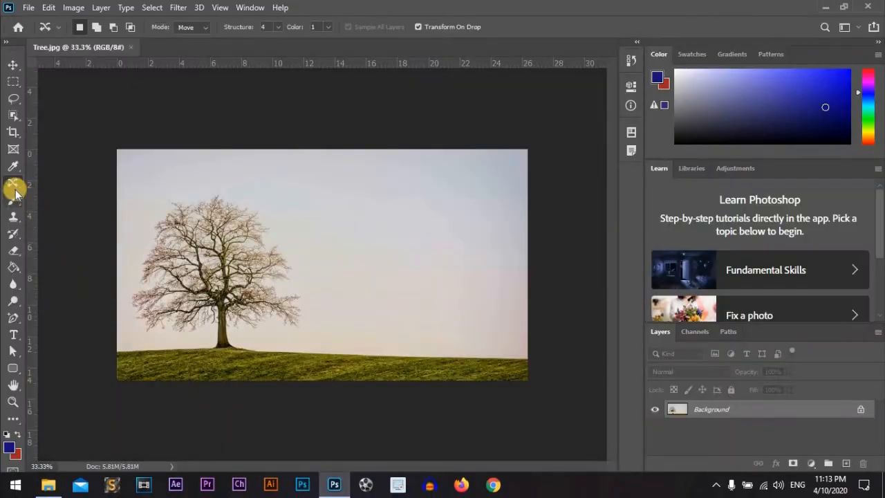
# Activate the Content-Aware Move Tool on the Tree photo with Mode set to Move.
pyautogui.click(14, 200)
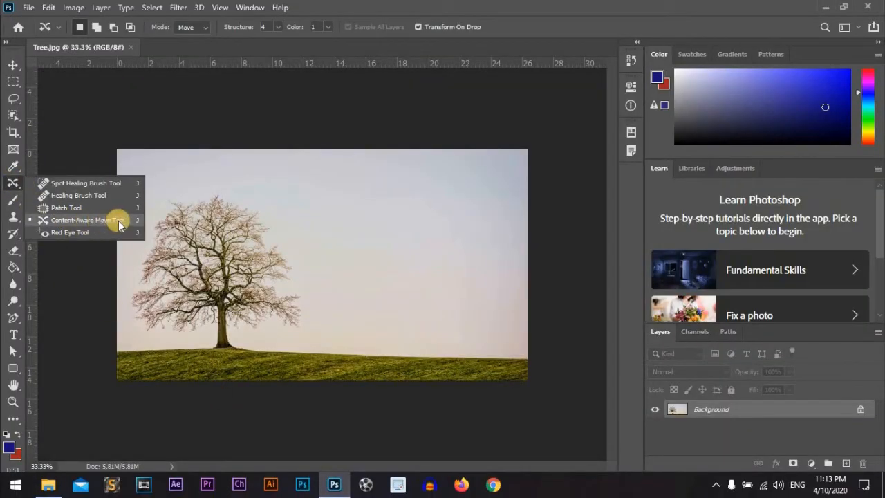
pyautogui.moveTo(197, 112)
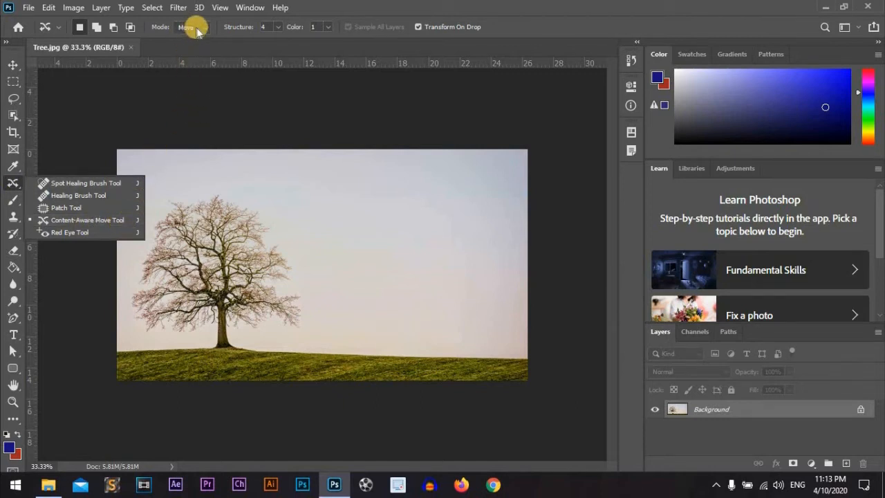
pyautogui.click(192, 26)
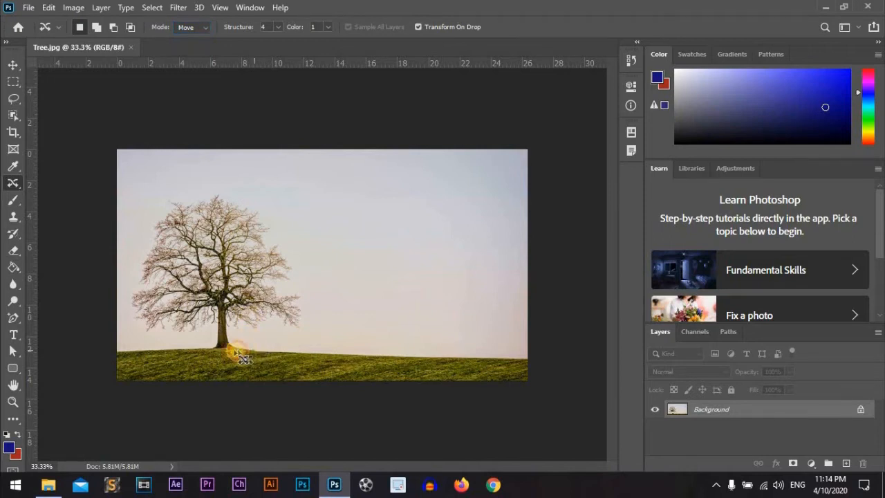
# Outline the tree loosely and drag it to the right side of the field.
pyautogui.moveTo(242, 356); pyautogui.dragTo(127, 346)
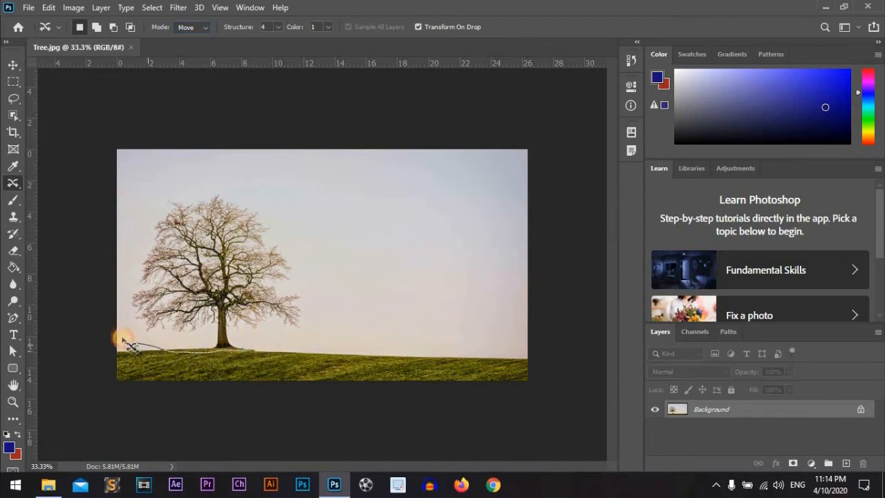
pyautogui.moveTo(128, 349); pyautogui.dragTo(298, 221)
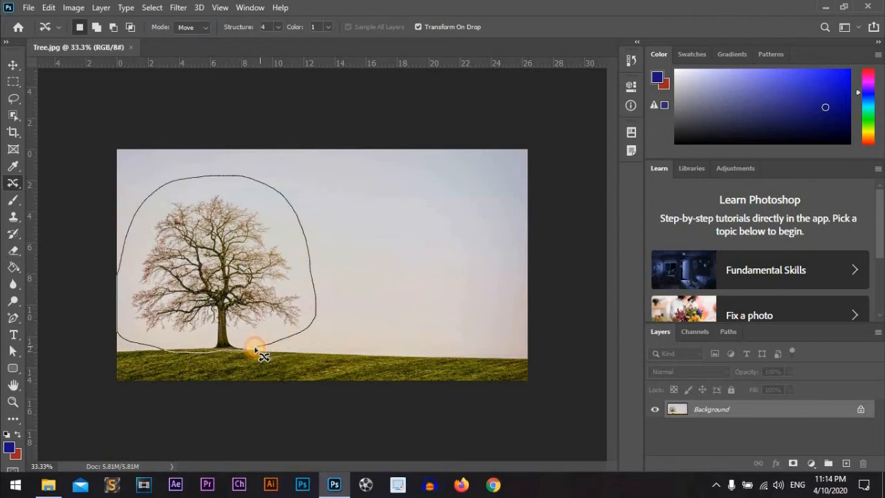
pyautogui.moveTo(255, 348); pyautogui.dragTo(415, 311)
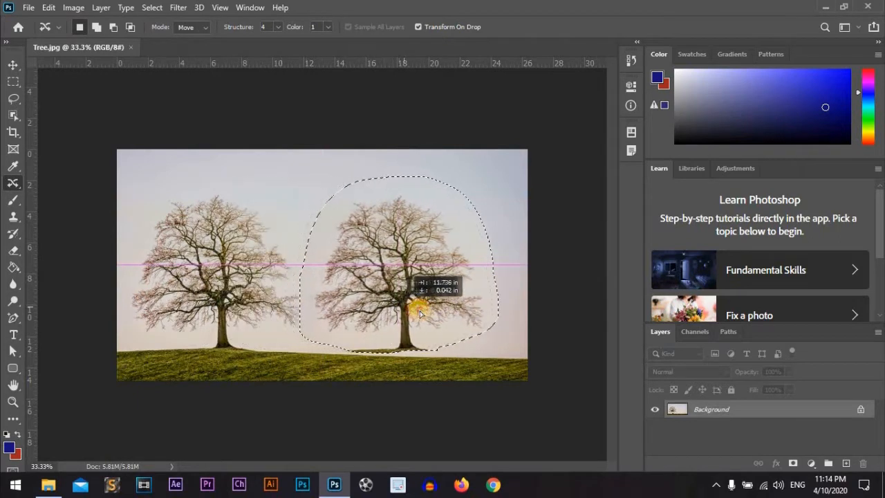
pyautogui.moveTo(418, 315); pyautogui.dragTo(431, 318)
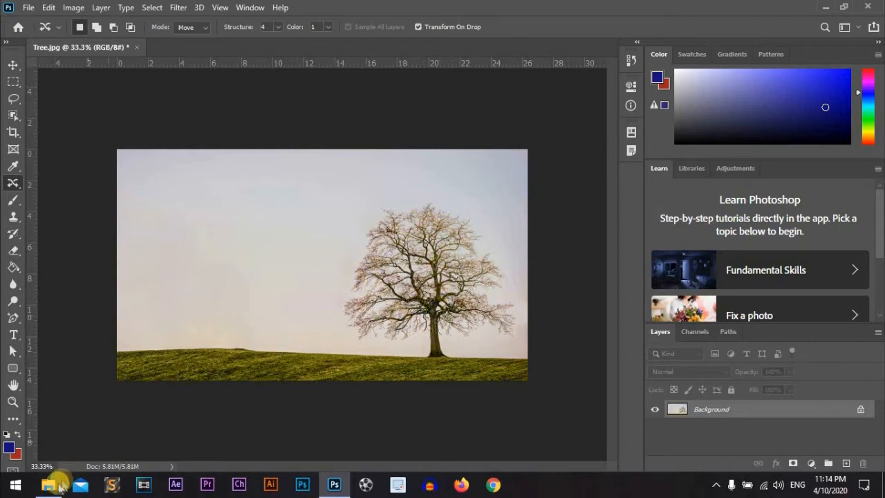
# Bring up the temple photo 213123.jpg and switch the tool's Mode from Move to Extend.
pyautogui.click(49, 484)
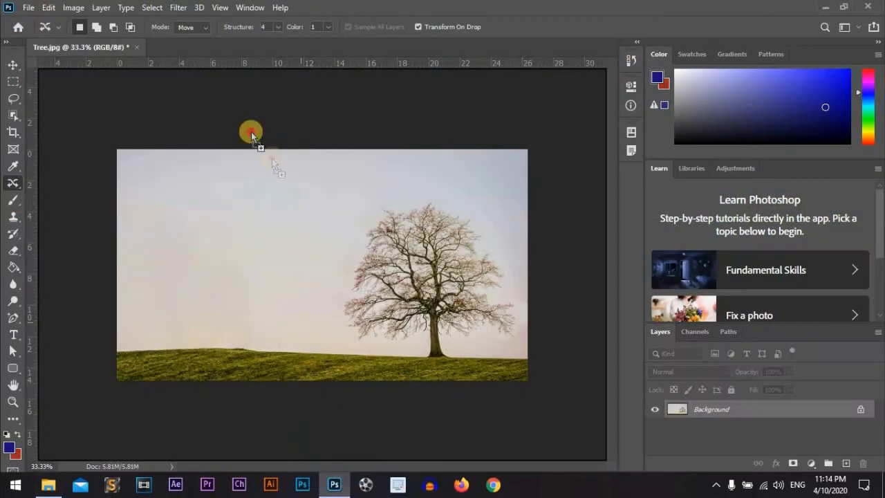
pyautogui.click(199, 47)
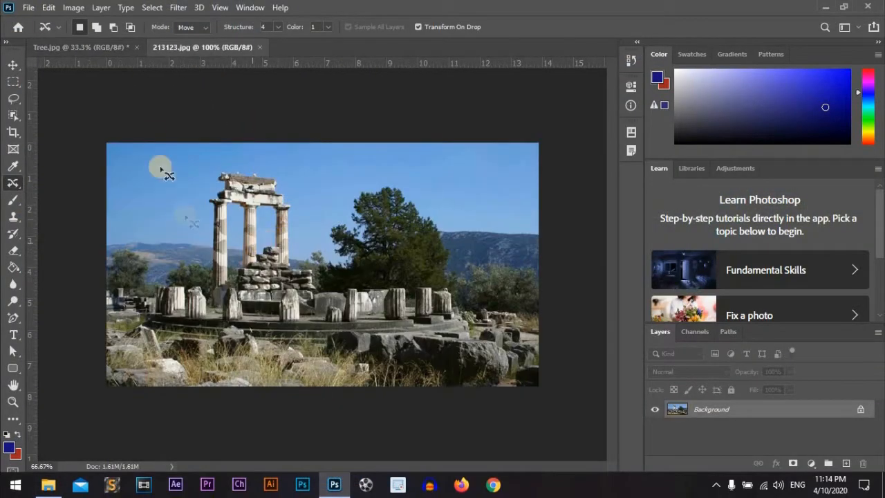
pyautogui.click(205, 28)
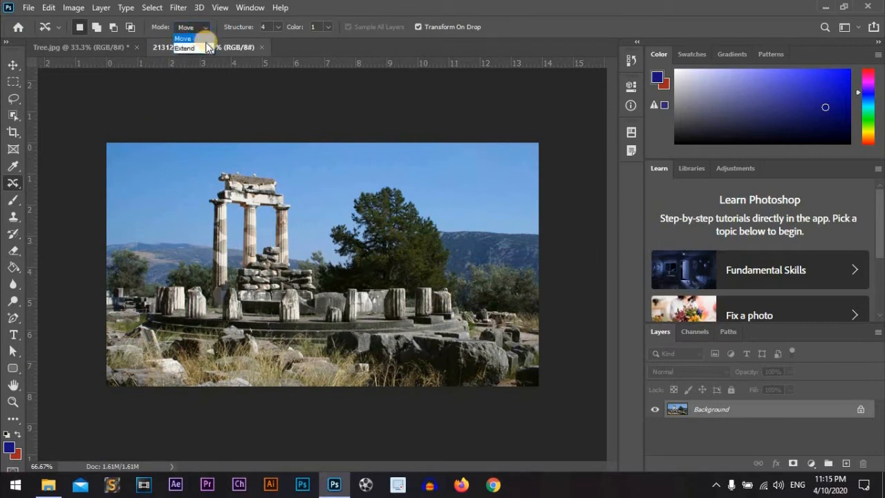
pyautogui.click(184, 47)
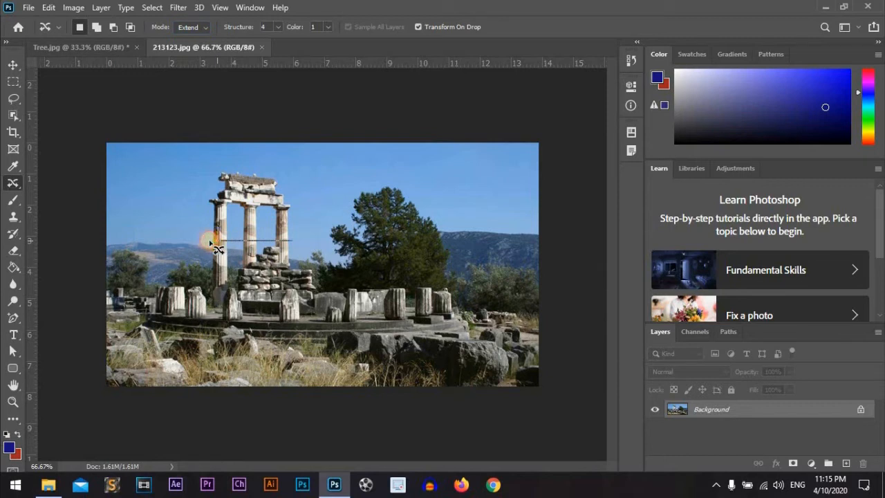
# Outline the column tops, drag them upward to extend the columns, and commit.
pyautogui.moveTo(210, 249); pyautogui.dragTo(283, 169)
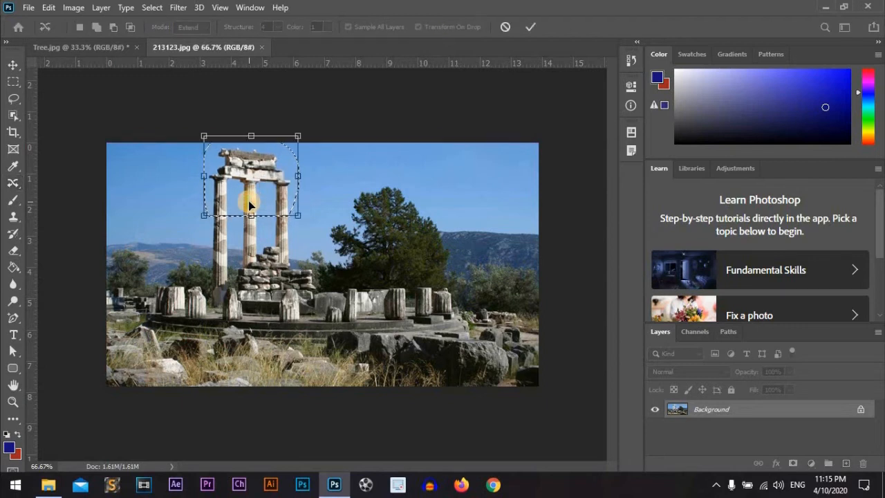
pyautogui.click(531, 26)
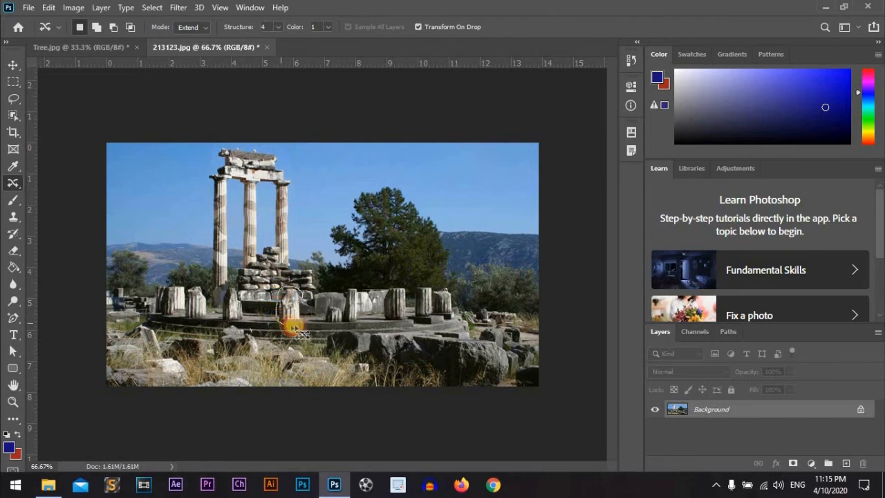
pyautogui.moveTo(294, 329); pyautogui.dragTo(277, 310)
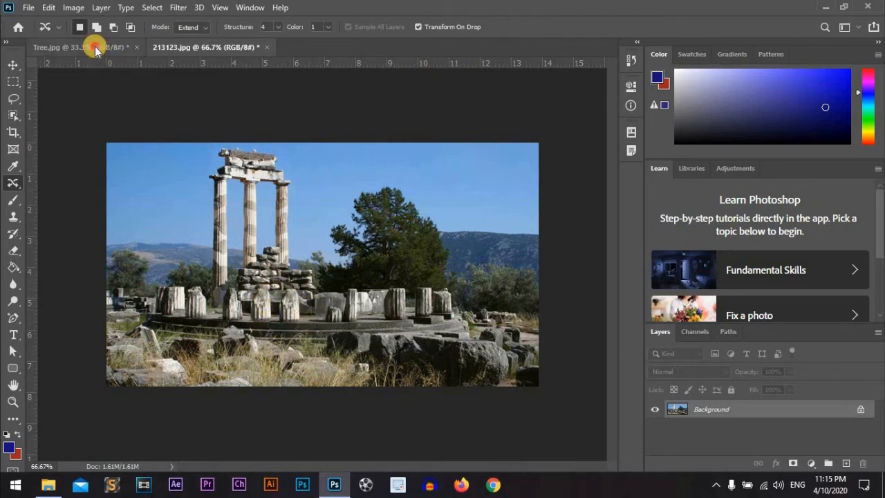
# Back in Tree.jpg, outline the right tree and drag a copy to the left of the field.
pyautogui.click(63, 47)
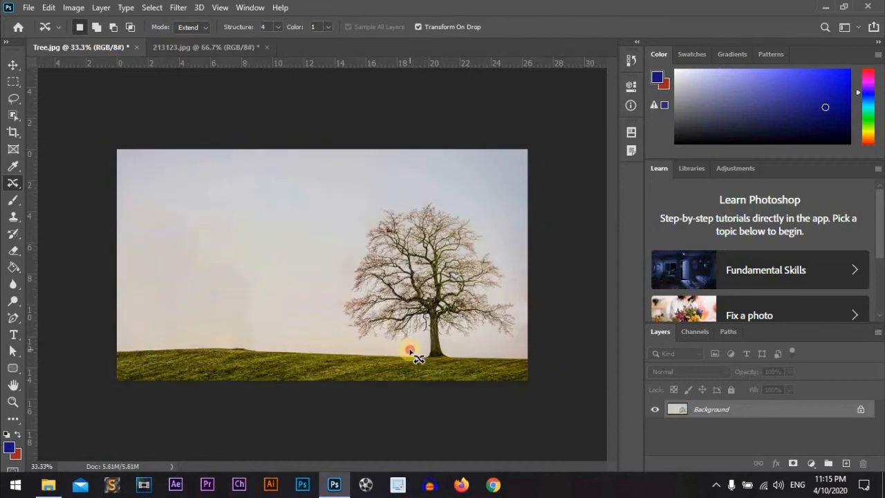
pyautogui.moveTo(412, 353); pyautogui.dragTo(523, 318)
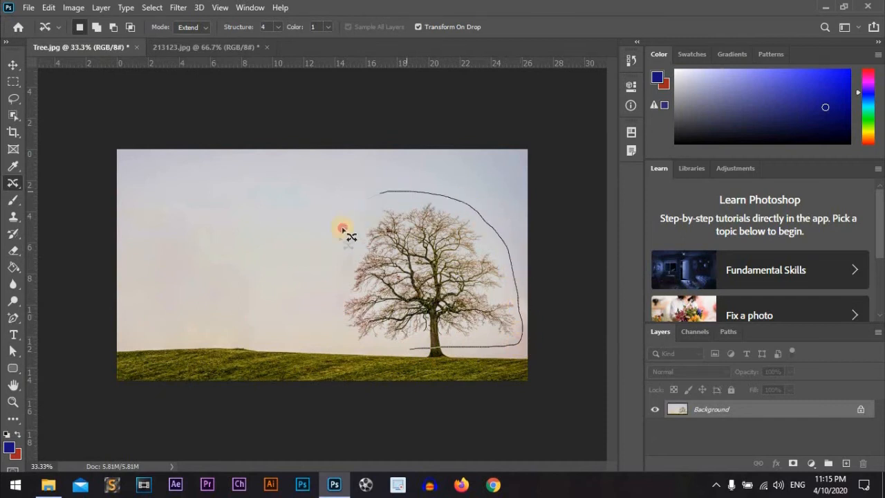
pyautogui.moveTo(343, 229); pyautogui.dragTo(425, 348)
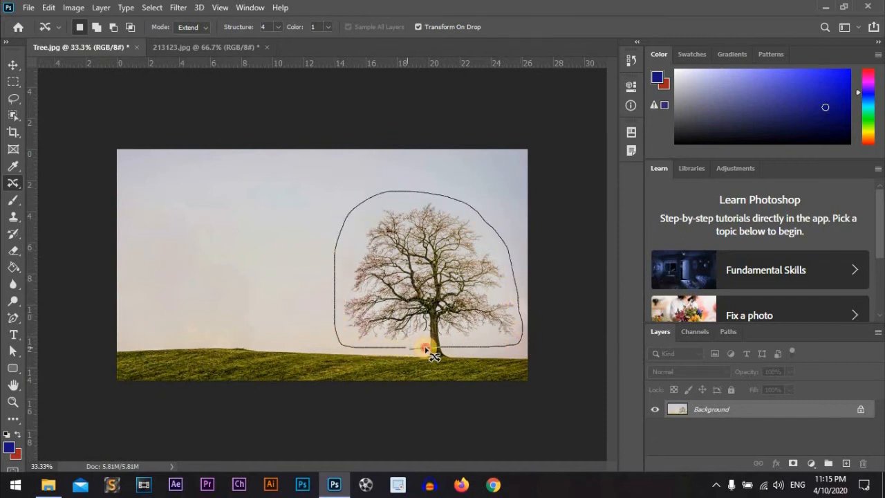
pyautogui.moveTo(425, 348); pyautogui.dragTo(235, 307)
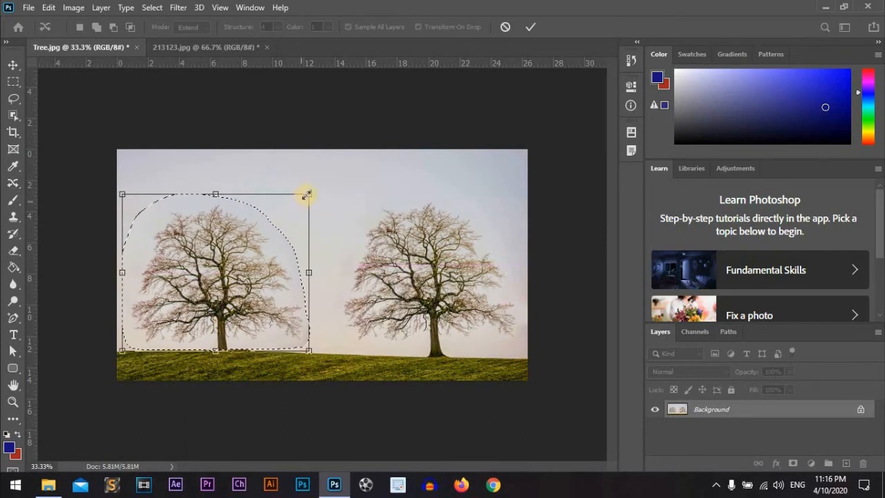
# Scale the copied tree down smaller, commit it and clear the selection.
pyautogui.moveTo(307, 193); pyautogui.dragTo(255, 238)
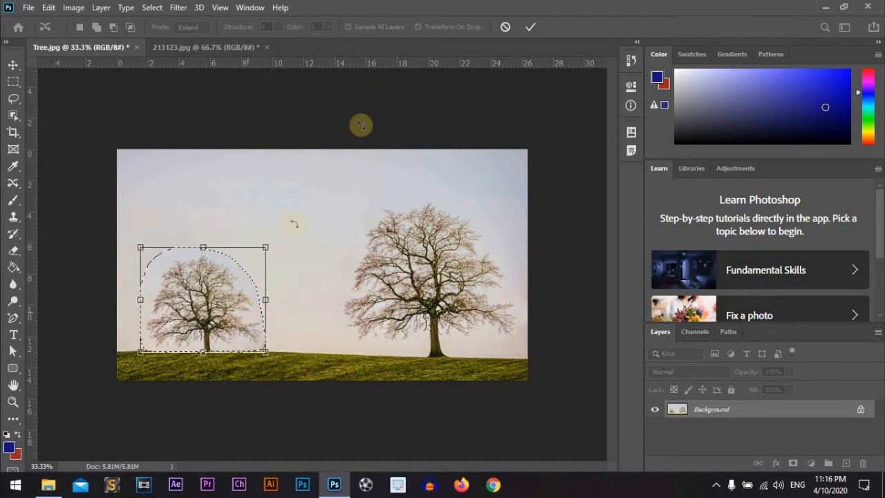
pyautogui.click(530, 26)
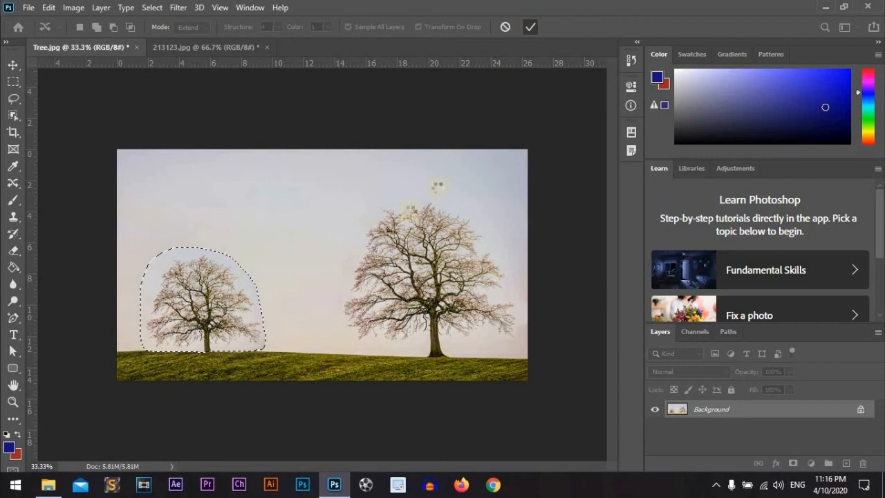
pyautogui.click(530, 27)
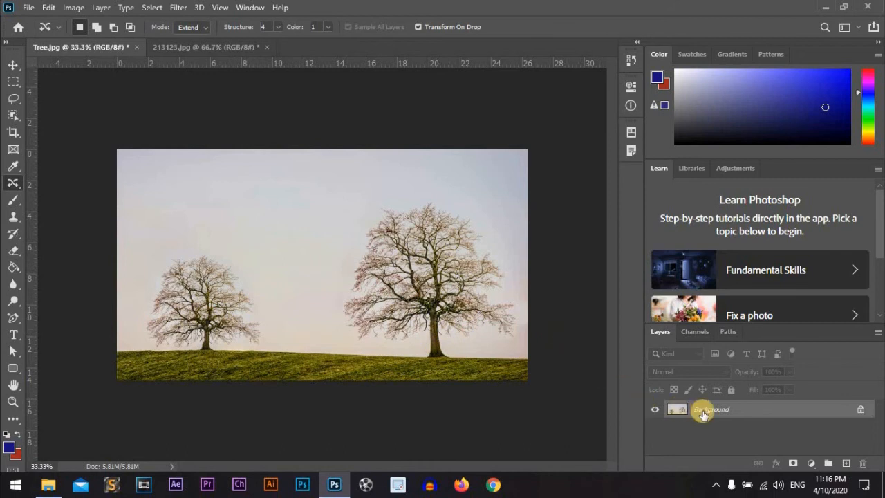
pyautogui.moveTo(704, 410)
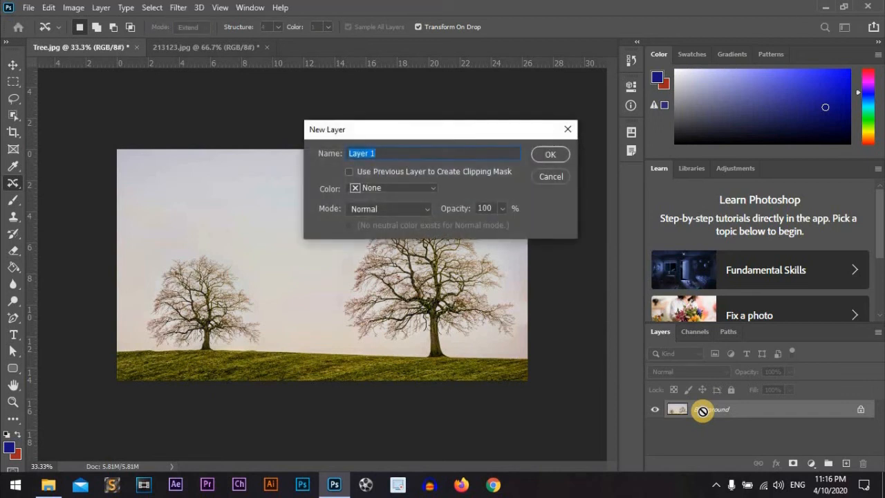
# Confirm the New Layer dialog to add empty Layer 1 above Background.
pyautogui.click(551, 153)
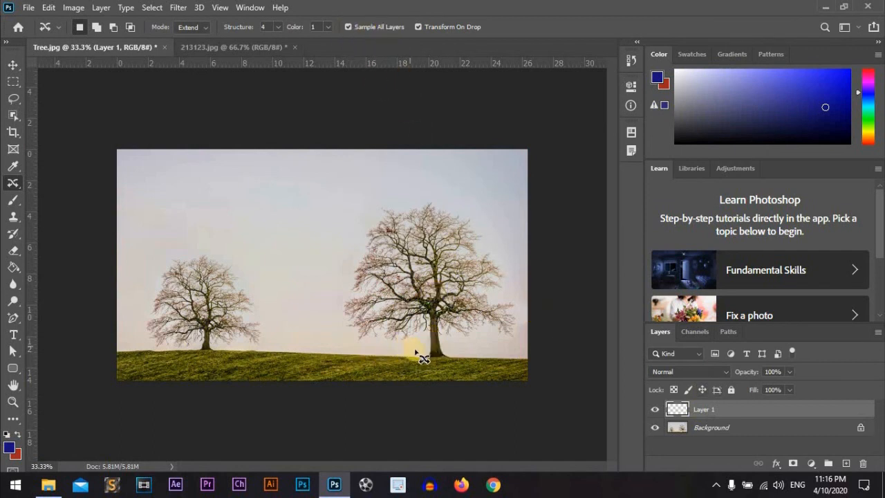
# Outline the right tree and place a small copy between the two trees on Layer 1.
pyautogui.moveTo(422, 356); pyautogui.dragTo(525, 332)
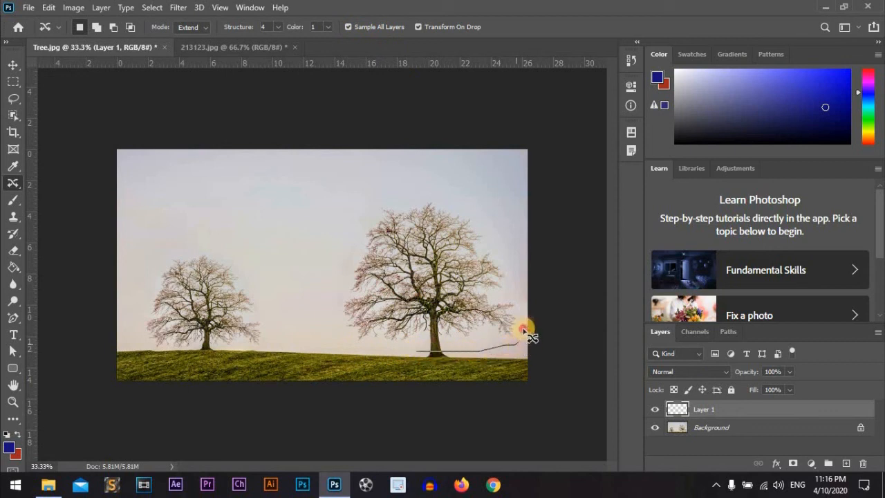
pyautogui.moveTo(526, 339); pyautogui.dragTo(359, 215)
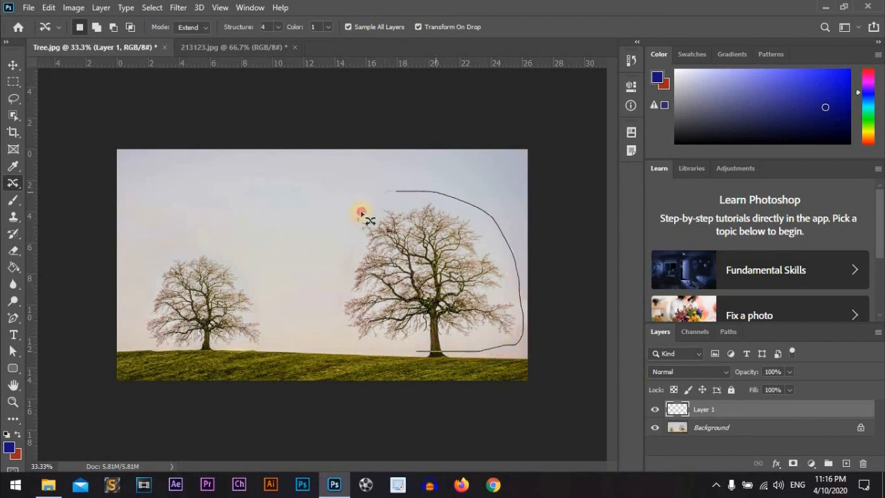
pyautogui.moveTo(363, 214); pyautogui.dragTo(425, 357)
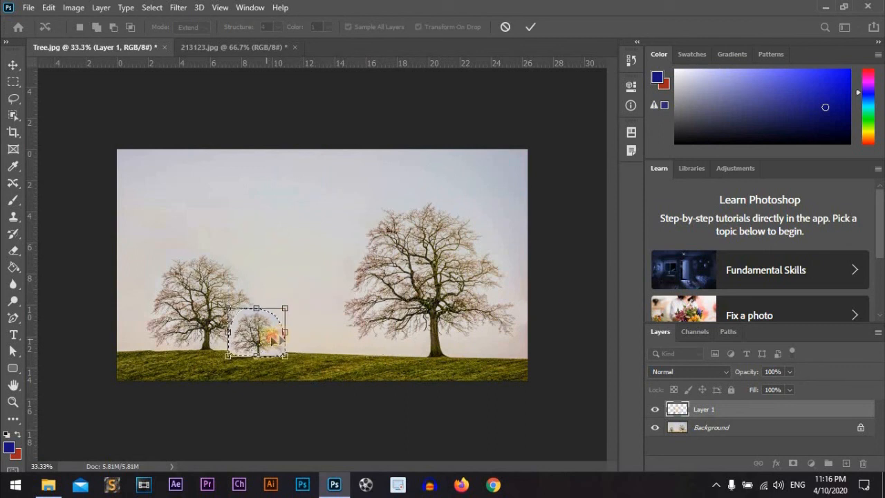
pyautogui.moveTo(256, 336); pyautogui.dragTo(311, 339)
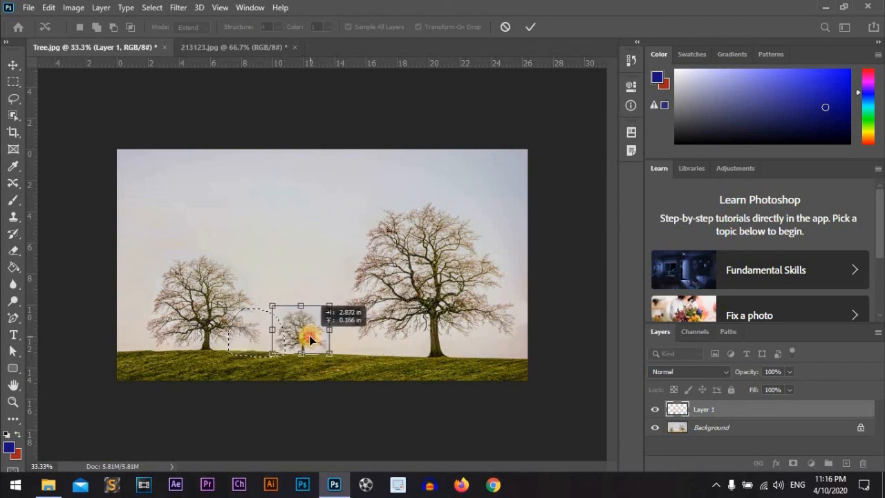